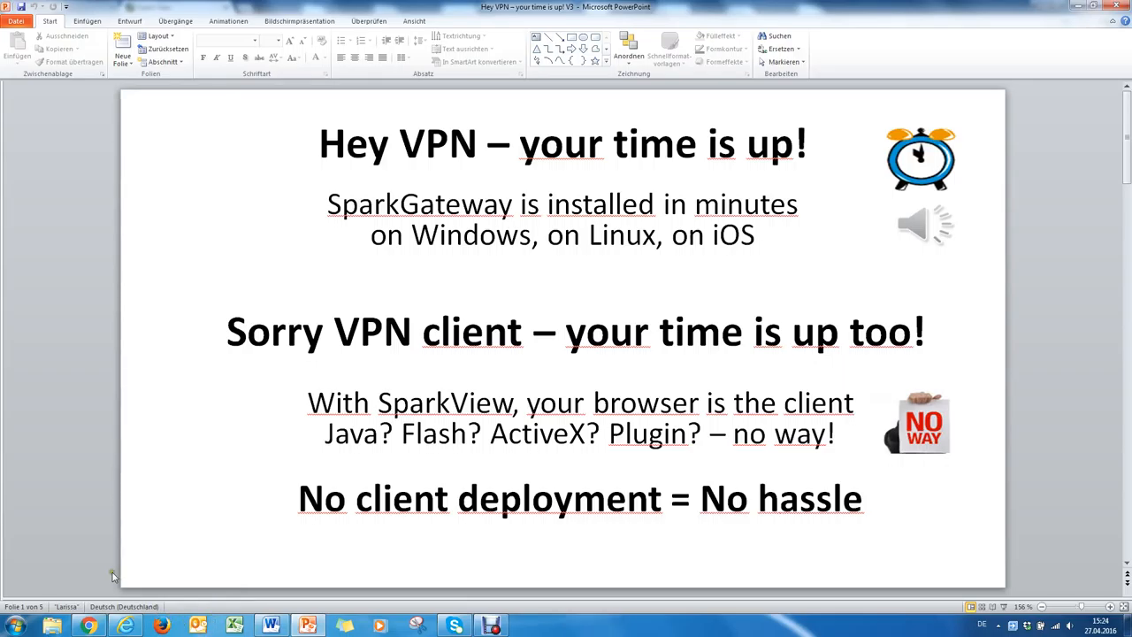
mouse_move(179, 485)
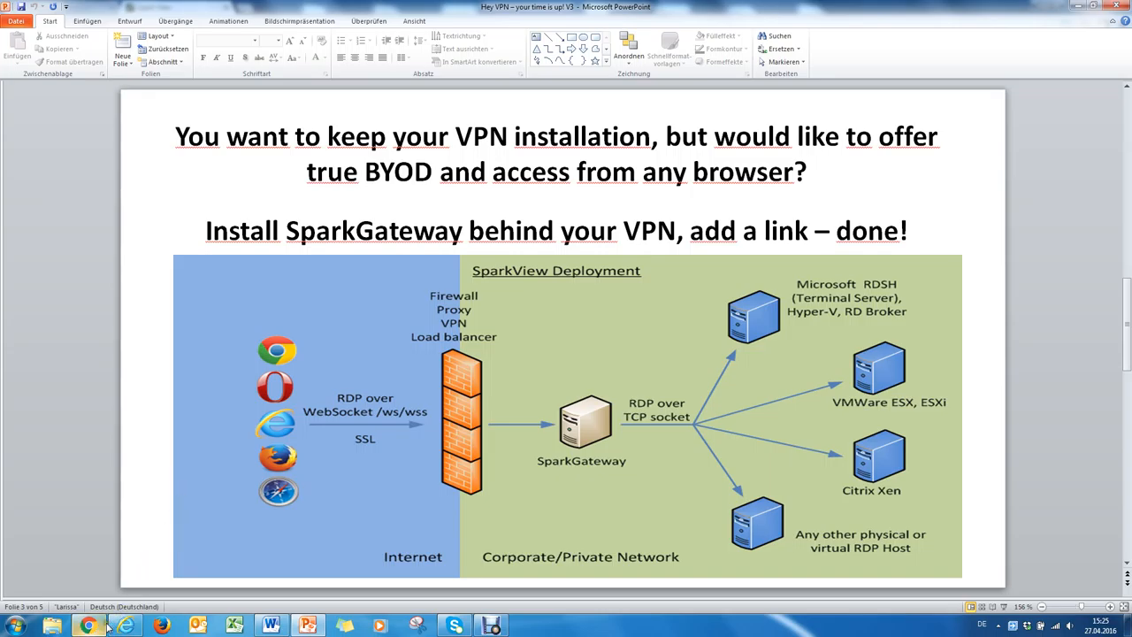
- Switch to Chrome, where the remote.yourcompany.com login address is entered
left_click(87, 622)
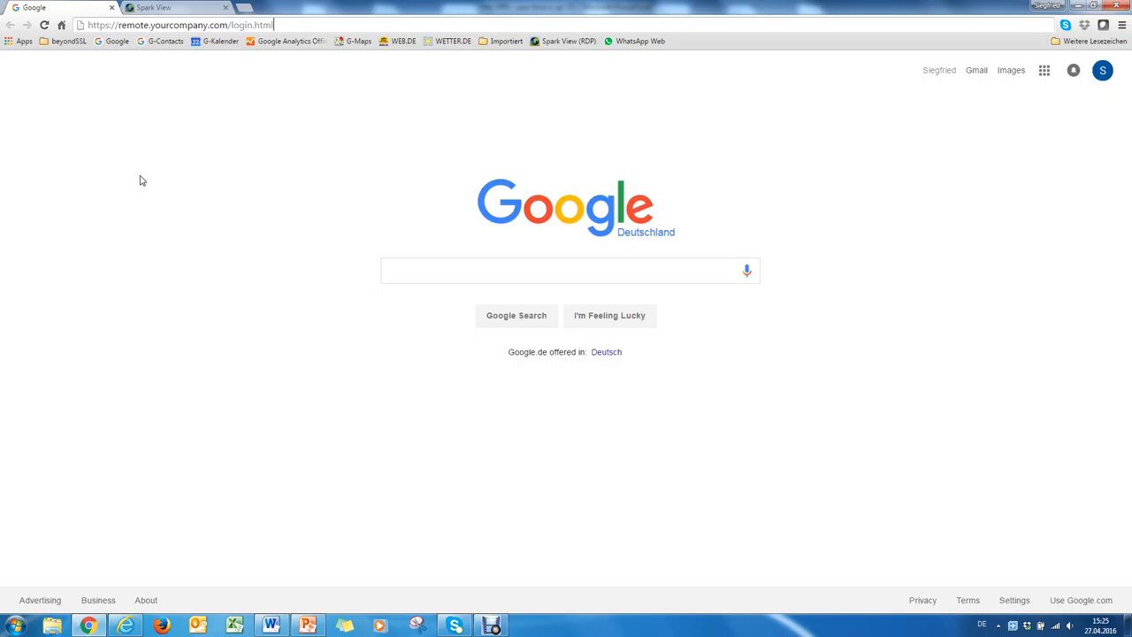
mouse_move(192, 63)
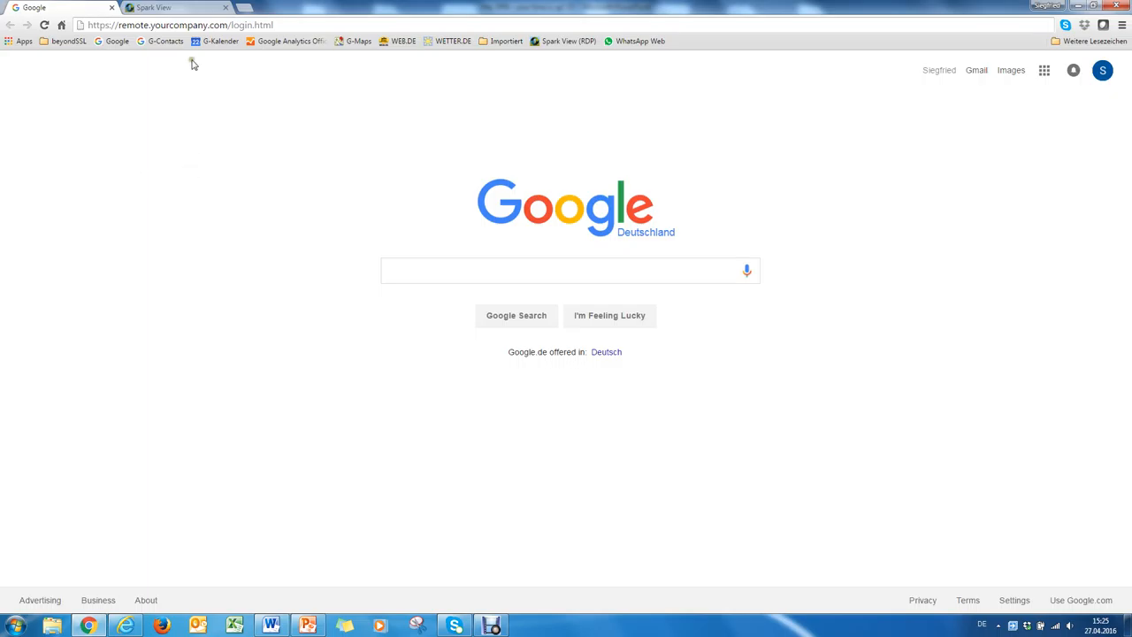
- Sign in to the SparkGateway portal from the Spark View tab with the password
left_click(177, 8)
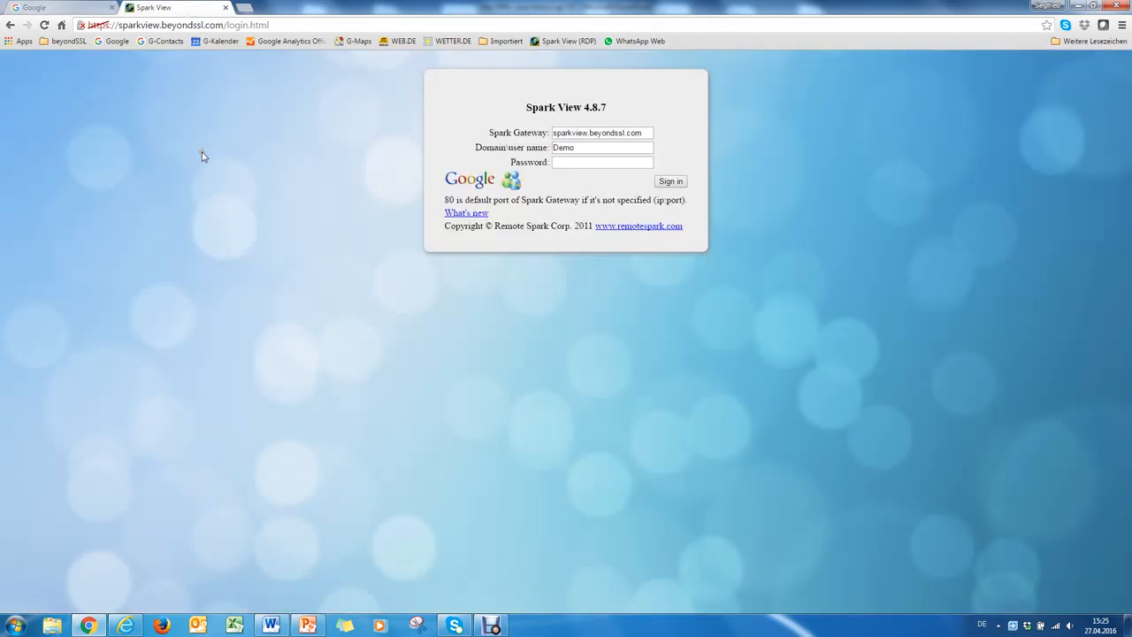
left_click(602, 162)
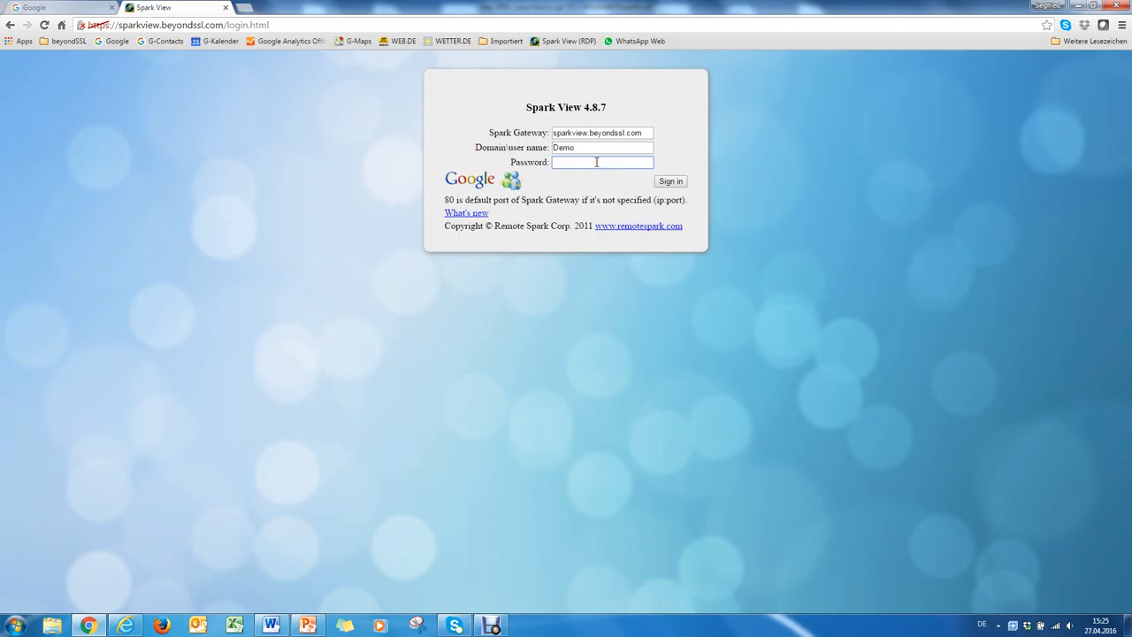
left_click(670, 180)
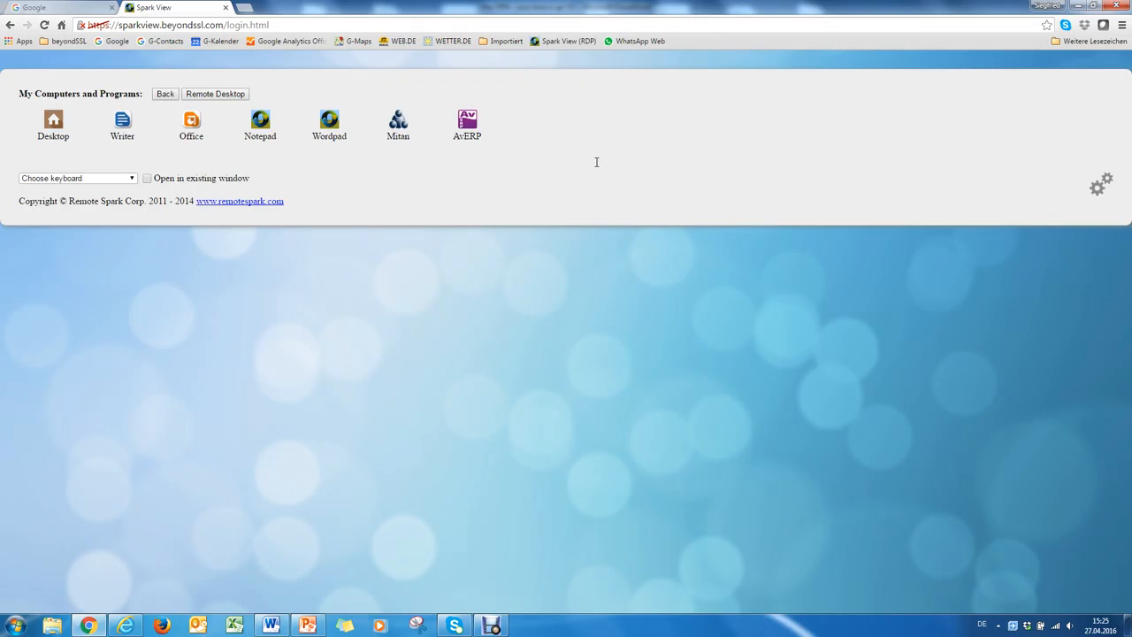
mouse_move(267, 178)
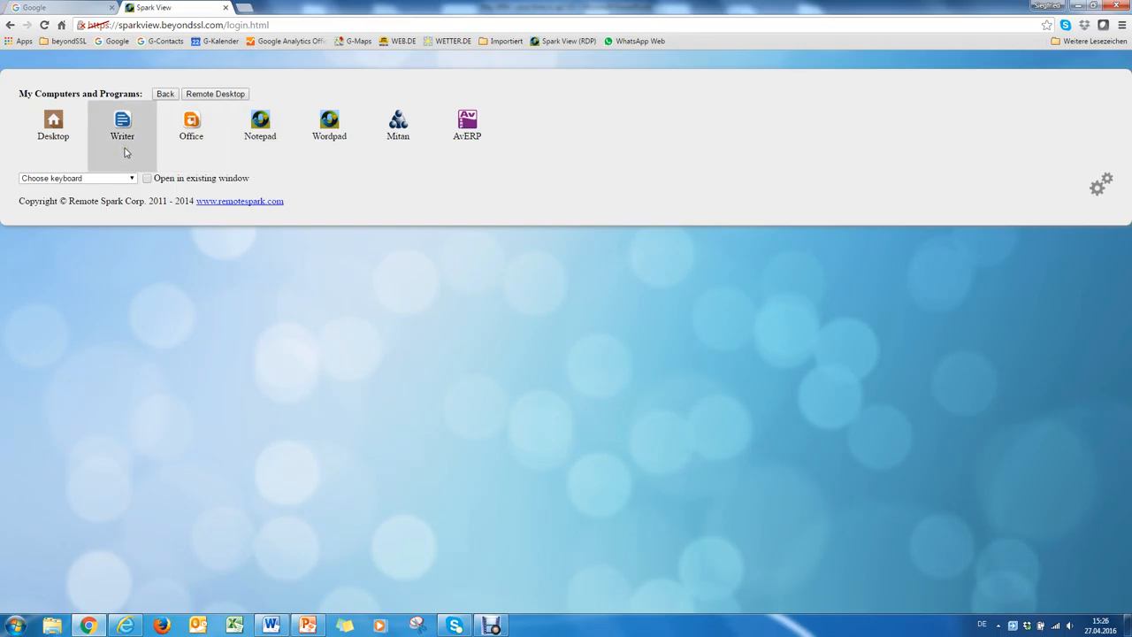
- Launch the published Writer program from My Computers and Programs
left_click(122, 122)
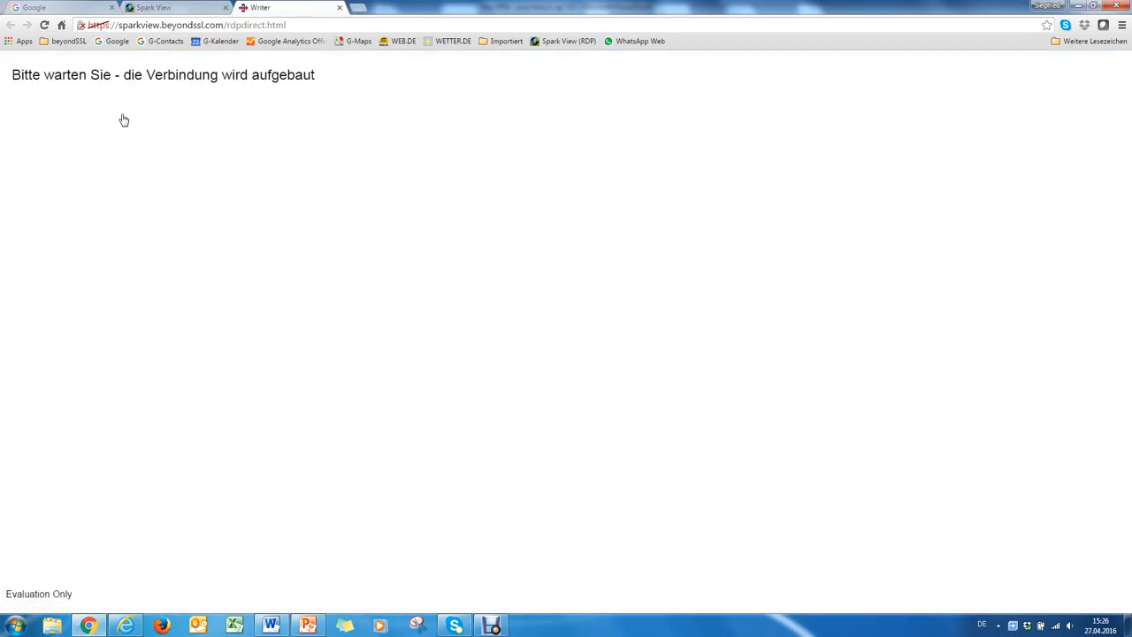